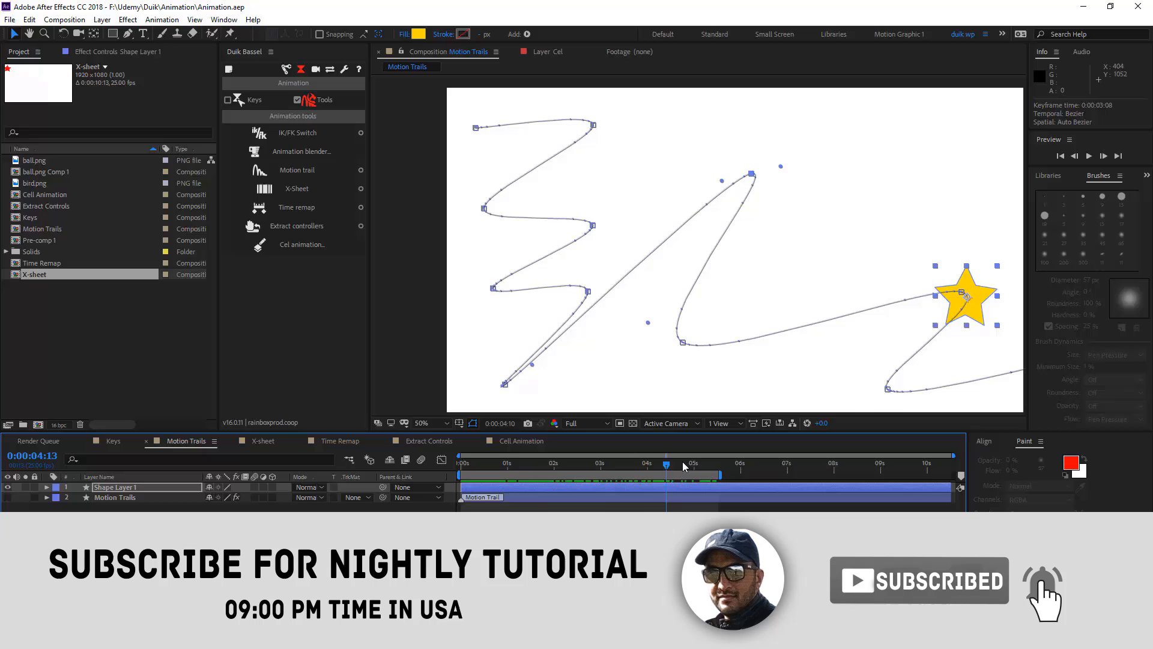
Scrub through the timeline to watch the star move, then stop the preview.
{"action": "left_click_drag", "start_coordinate": [665, 464], "coordinate": [537, 464]}
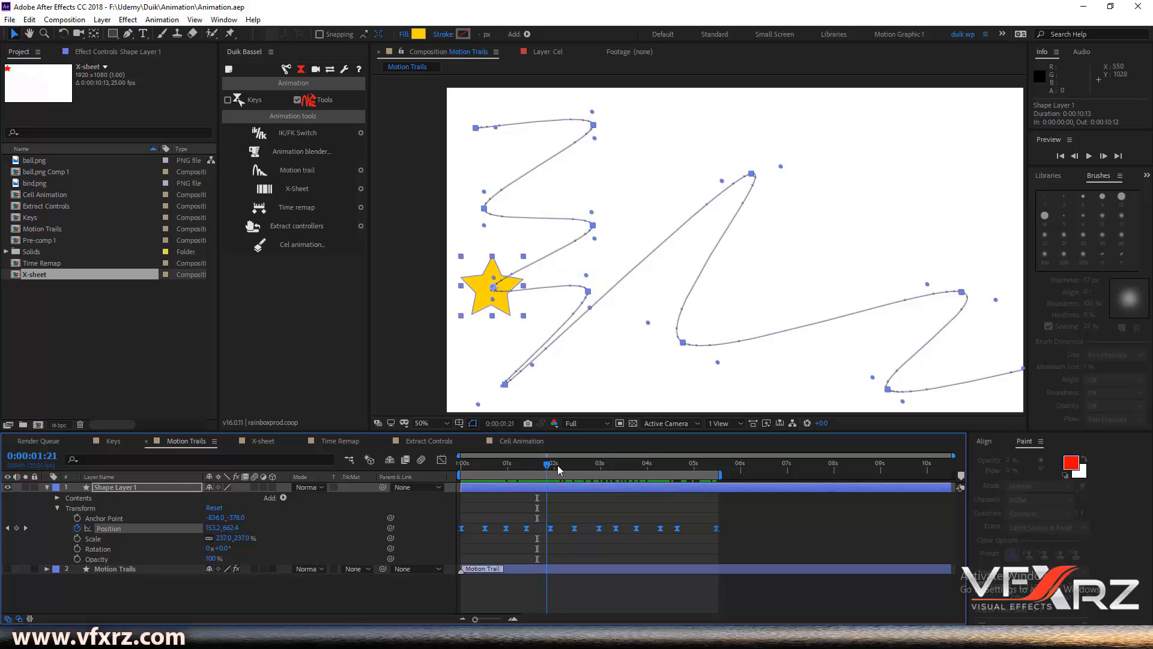
{"action": "left_click_drag", "start_coordinate": [553, 464], "coordinate": [648, 464]}
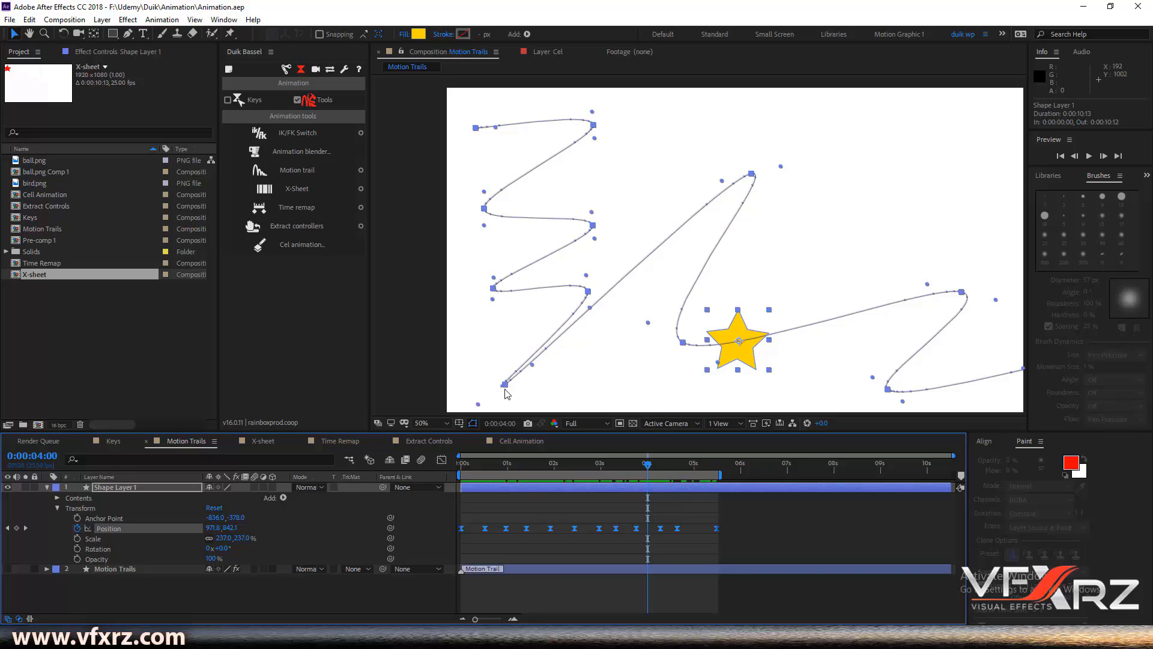
{"action": "mouse_move", "coordinate": [693, 345]}
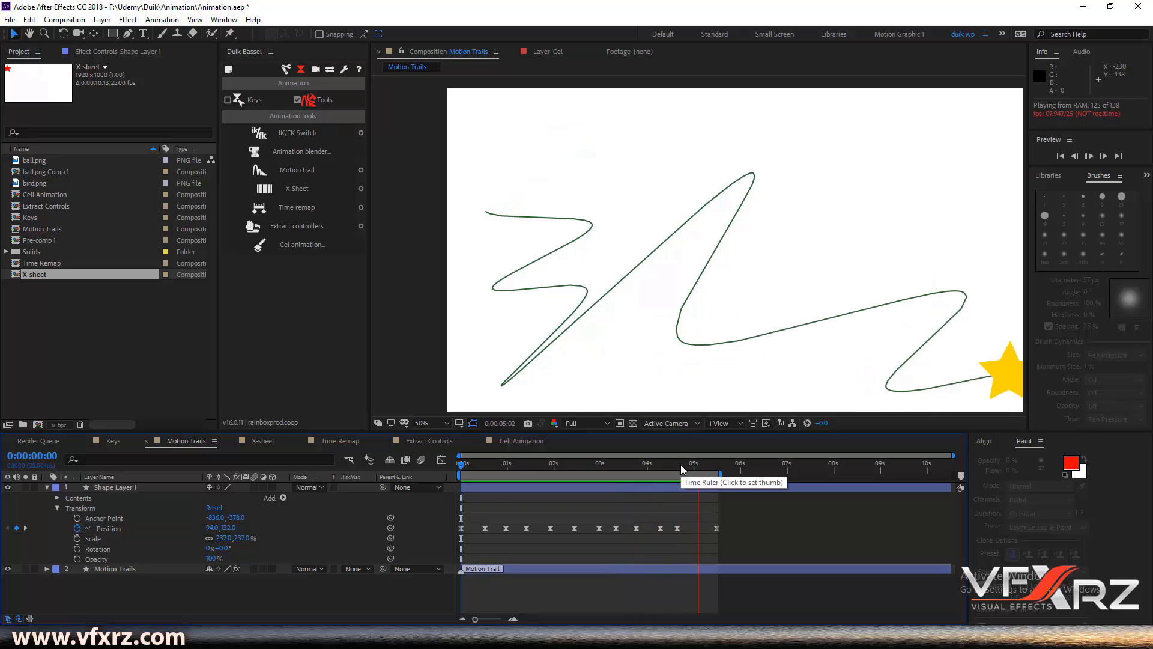
{"action": "left_click", "coordinate": [460, 464]}
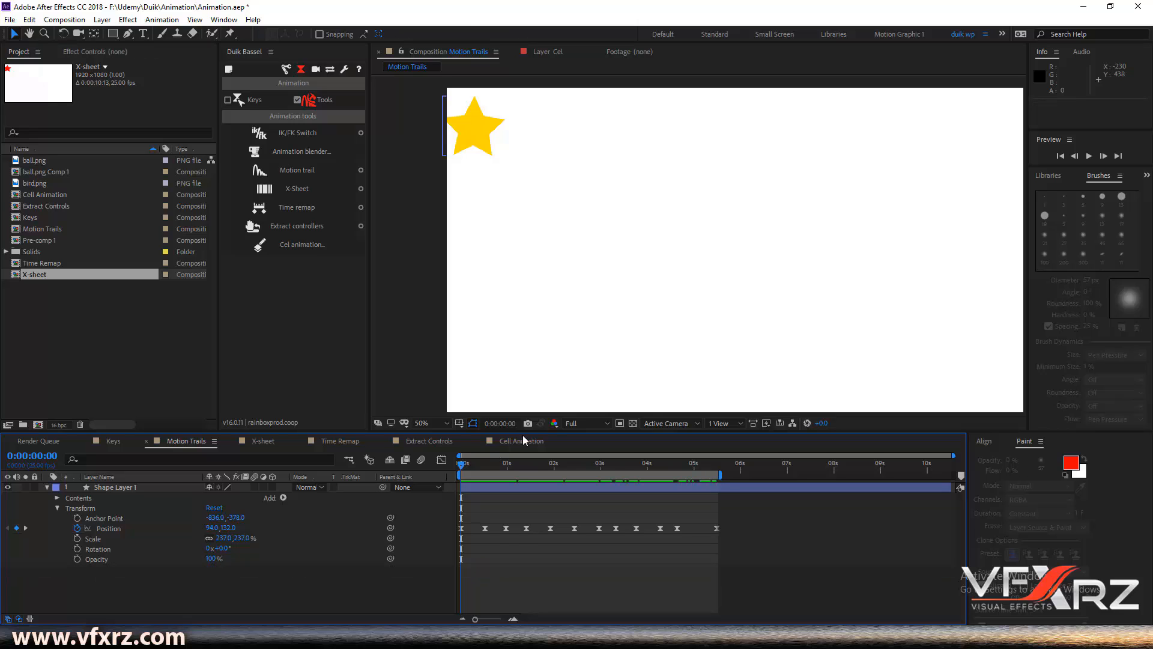
Select Shape Layer 1 and move the time indicator to about 1:23.
{"action": "left_click", "coordinate": [526, 463]}
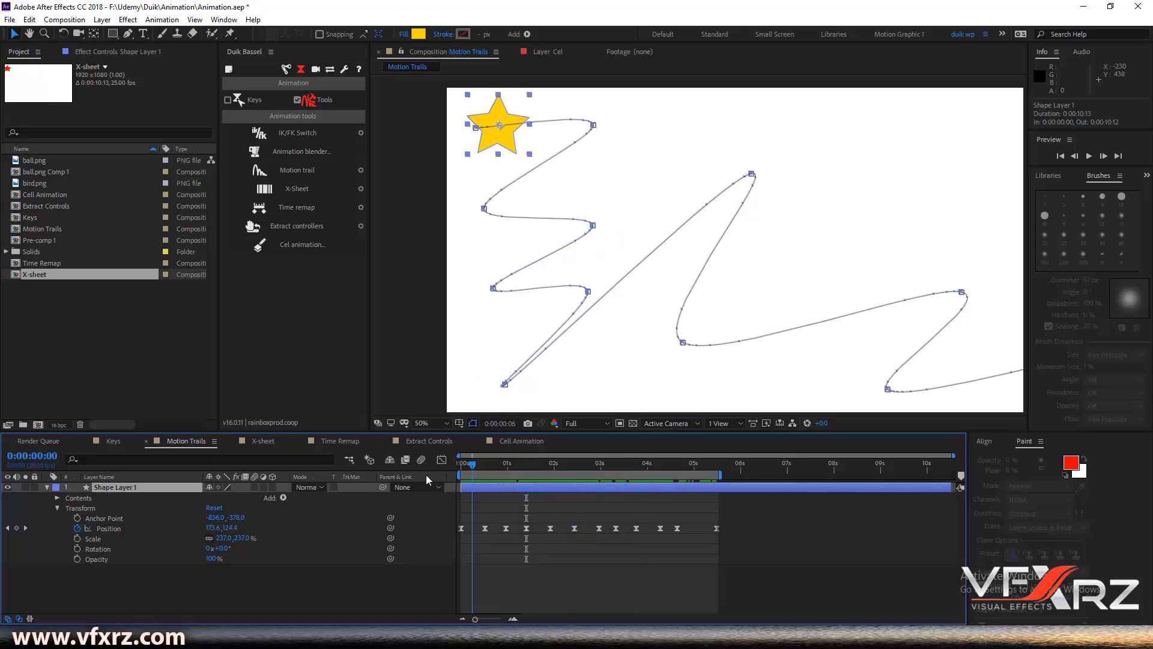
{"action": "left_click", "coordinate": [535, 464]}
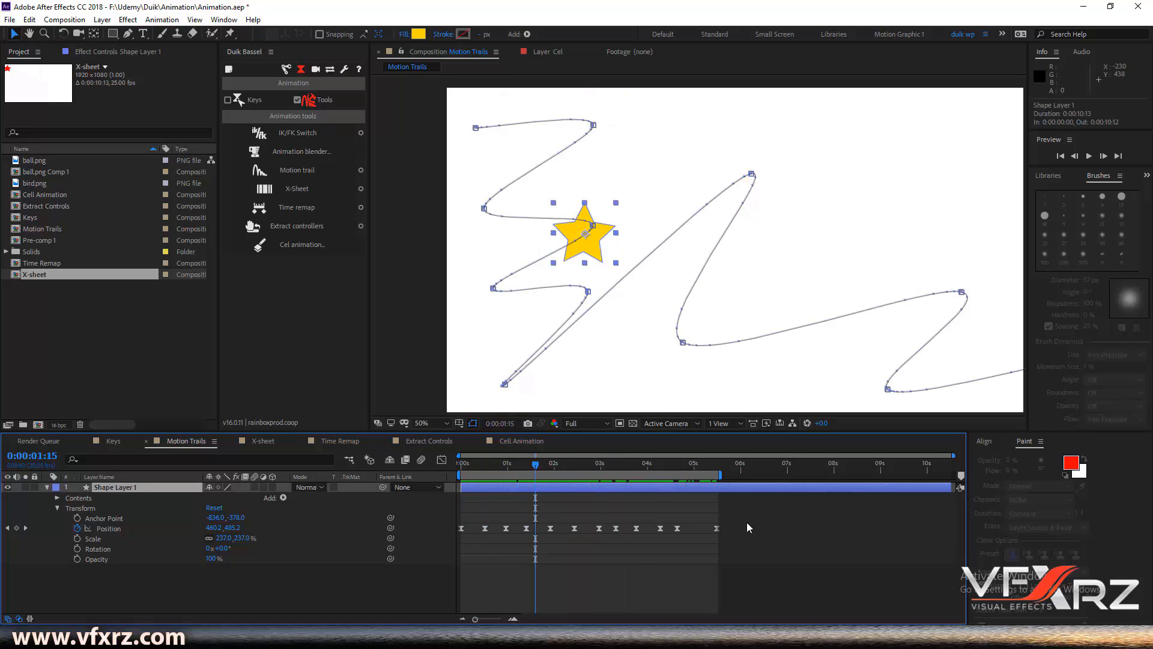
{"action": "left_click", "coordinate": [553, 464]}
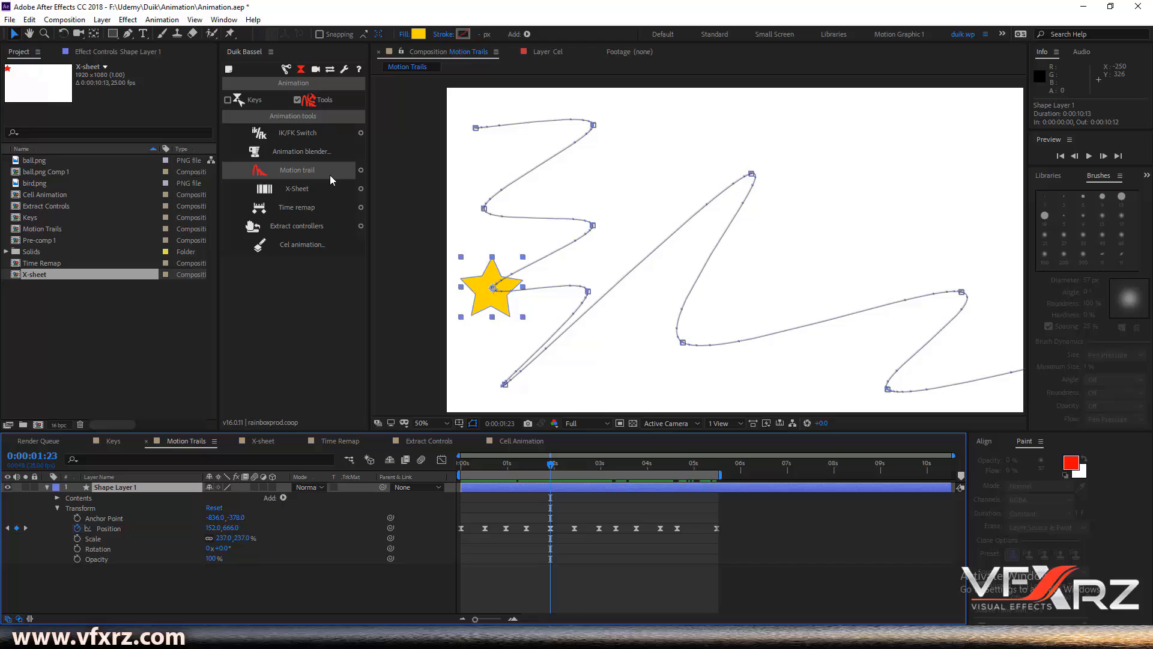
{"action": "mouse_move", "coordinate": [303, 168]}
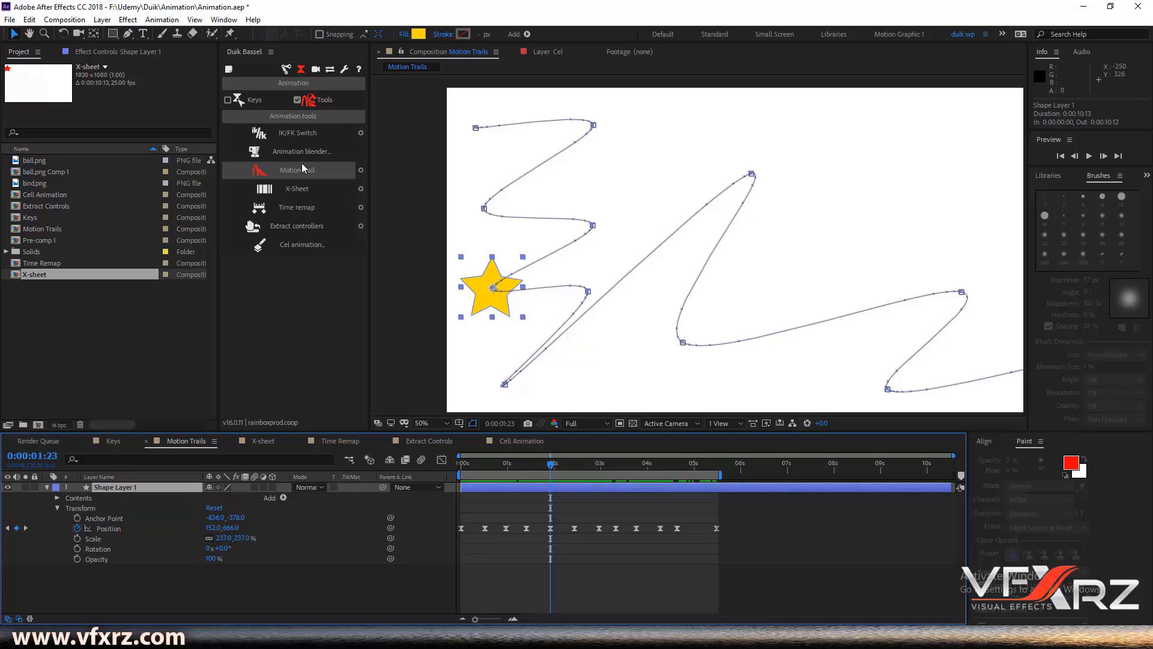
Add a Duik Bassel Motion trail layer for Shape Layer 1.
{"action": "left_click", "coordinate": [293, 169]}
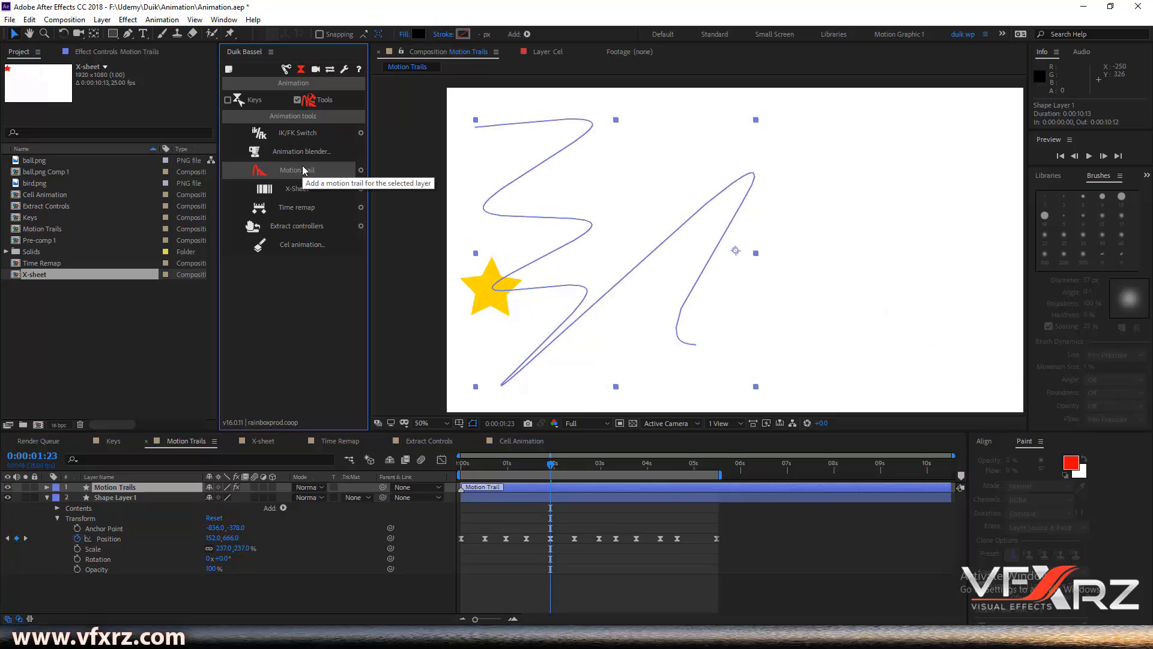
{"action": "mouse_move", "coordinate": [284, 386]}
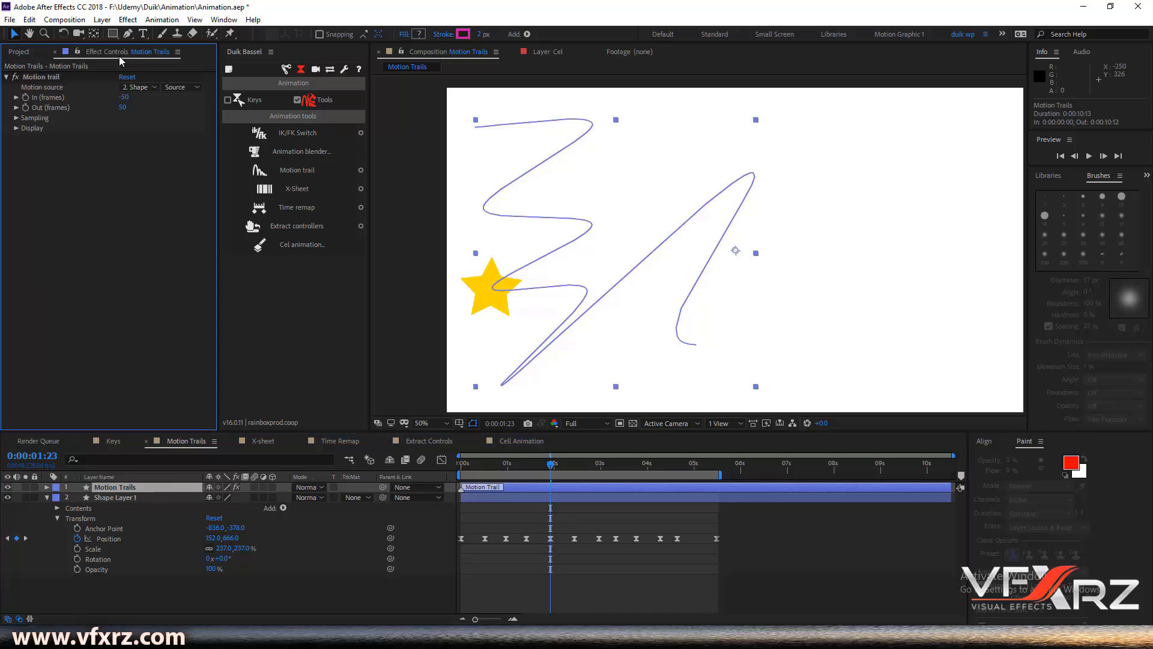
{"action": "mouse_move", "coordinate": [69, 97]}
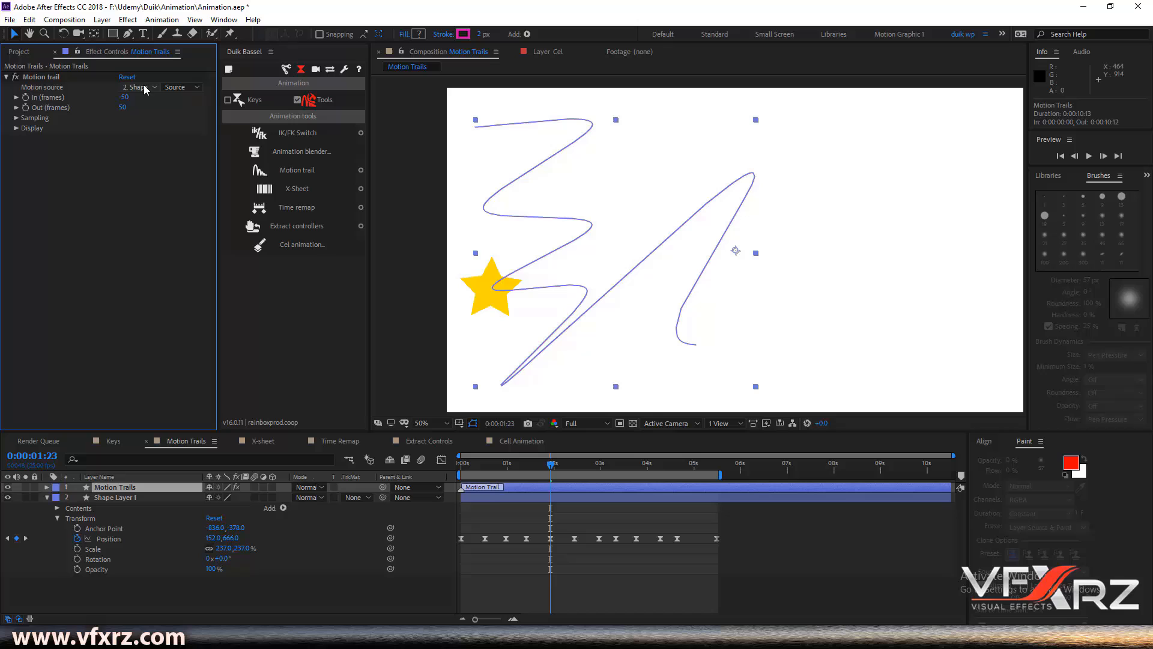
{"action": "left_click", "coordinate": [140, 87]}
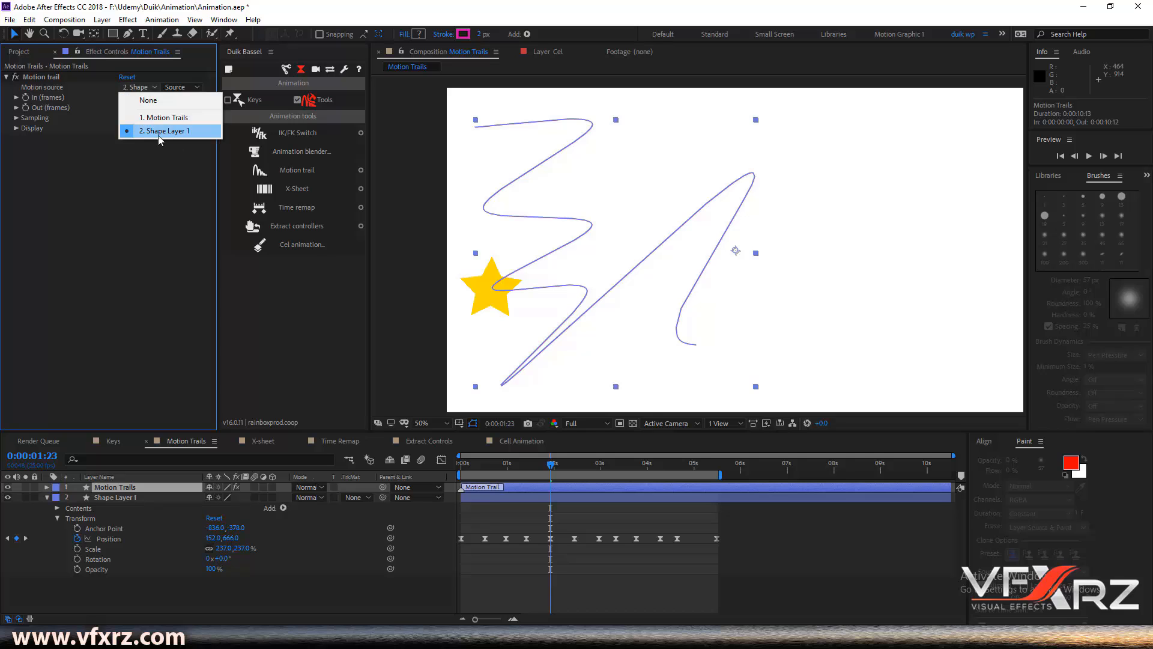
{"action": "mouse_move", "coordinate": [141, 135]}
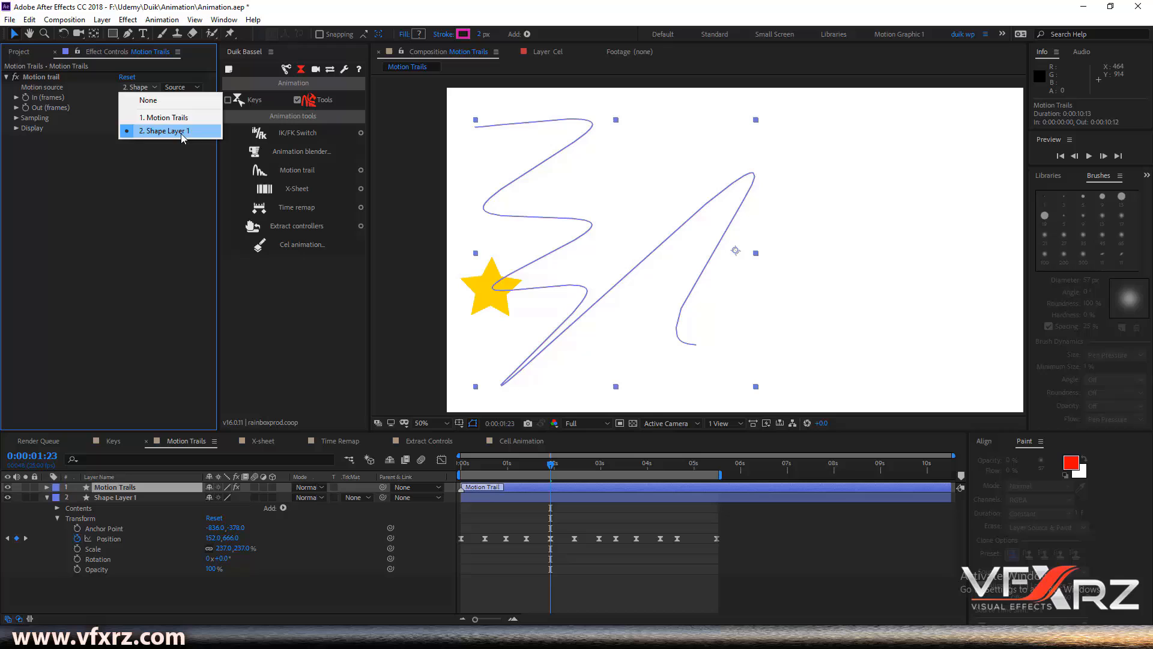
{"action": "left_click", "coordinate": [164, 131]}
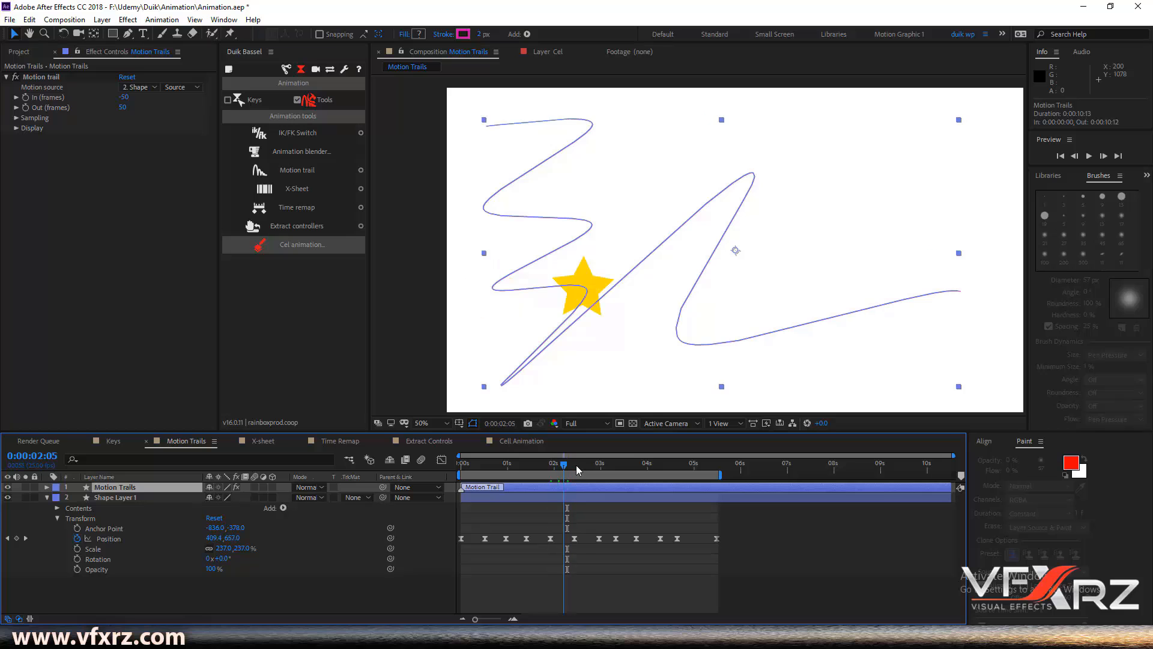
Set the trail's In frames to 100 and Out frames to 0, then preview playback.
{"action": "left_click", "coordinate": [577, 463]}
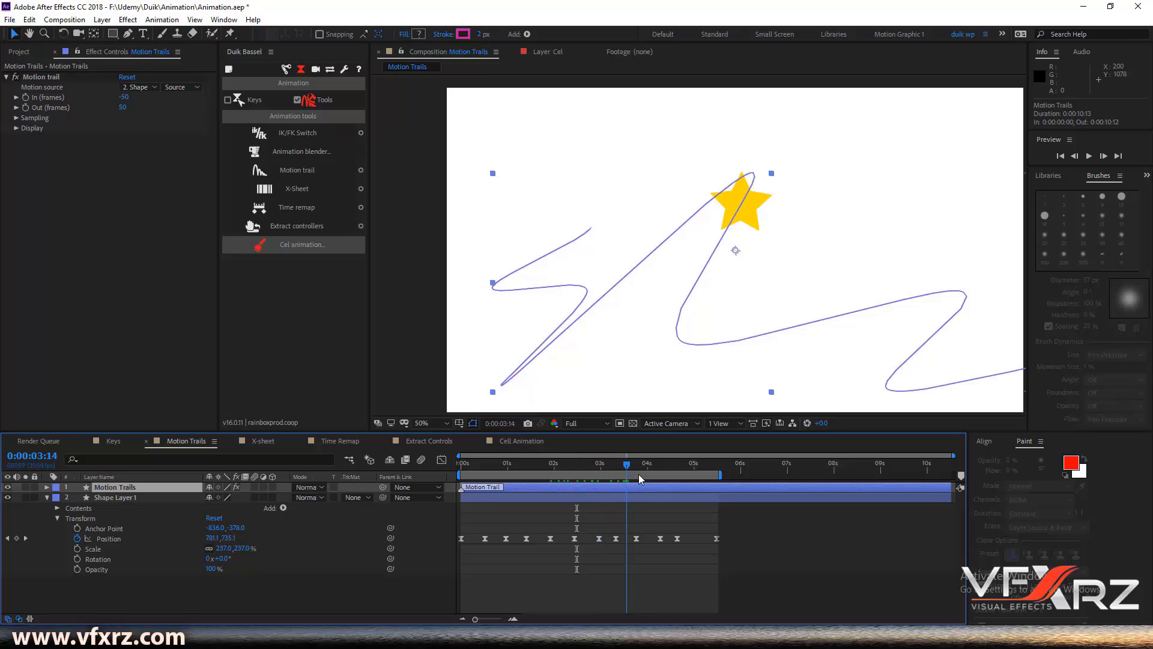
{"action": "left_click", "coordinate": [648, 464]}
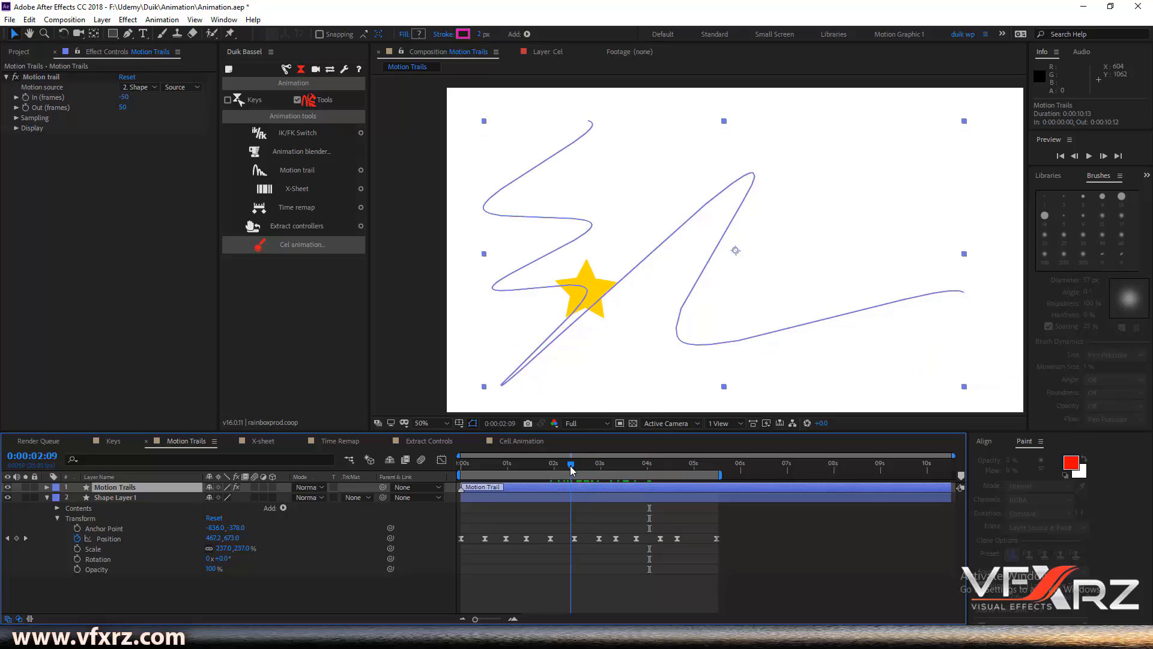
{"action": "left_click", "coordinate": [122, 96]}
{"action": "type", "text": "100"}
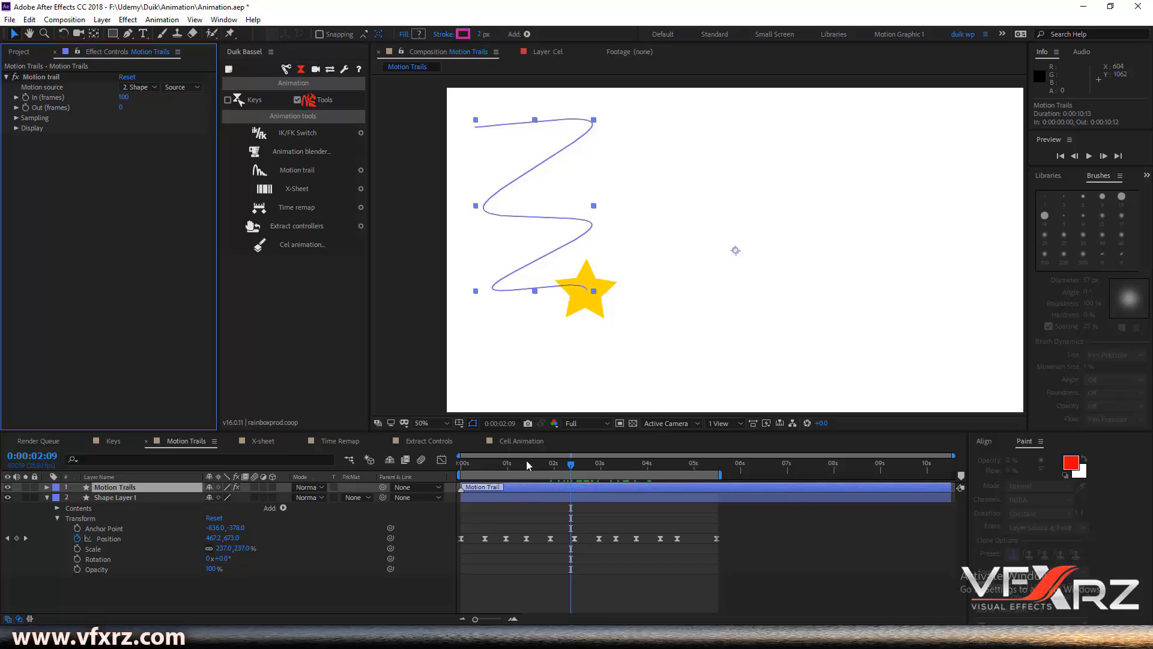
{"action": "left_click", "coordinate": [460, 464]}
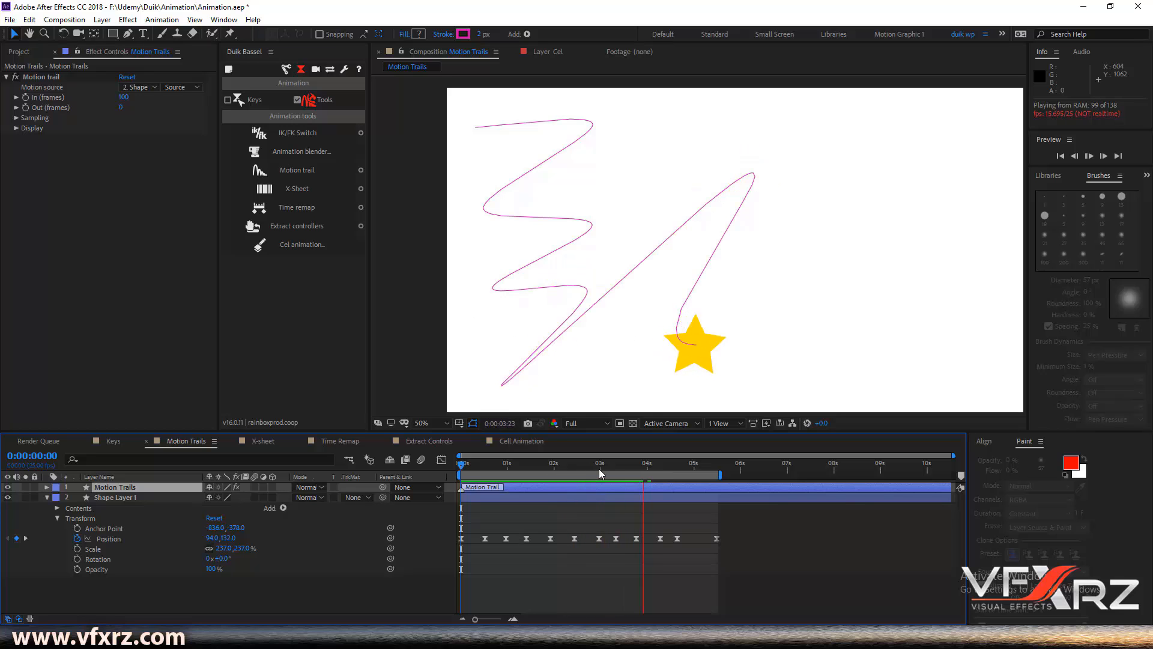
{"action": "left_click_drag", "start_coordinate": [602, 463], "coordinate": [573, 463]}
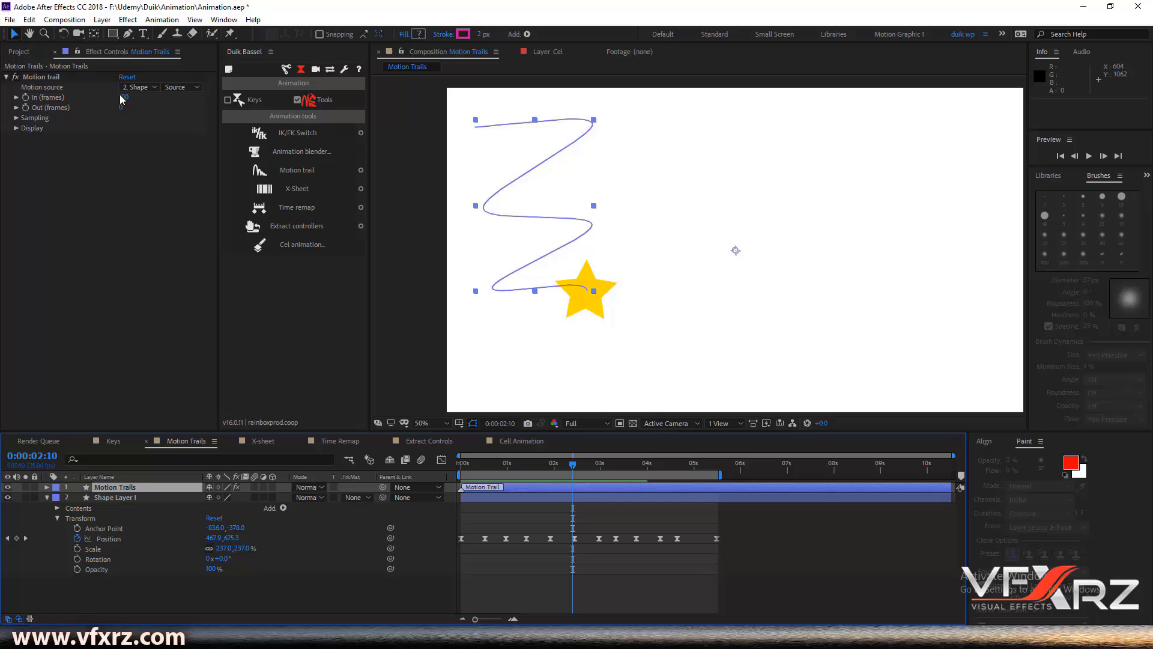
{"action": "left_click", "coordinate": [123, 97]}
{"action": "type", "text": "100"}
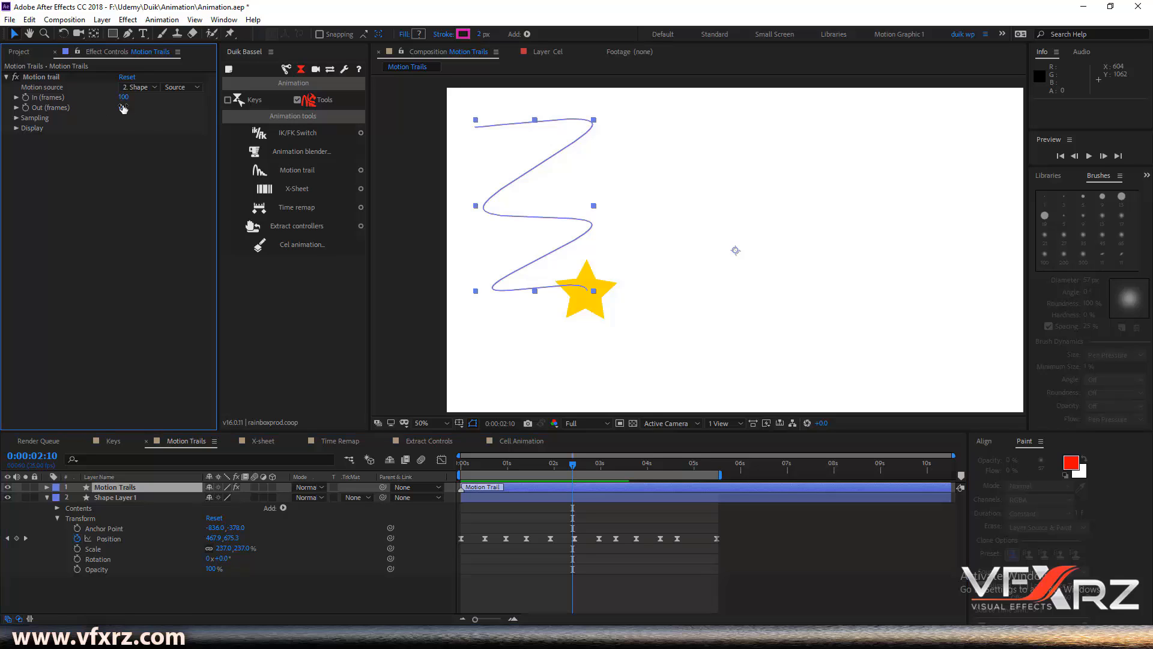
{"action": "left_click", "coordinate": [129, 108]}
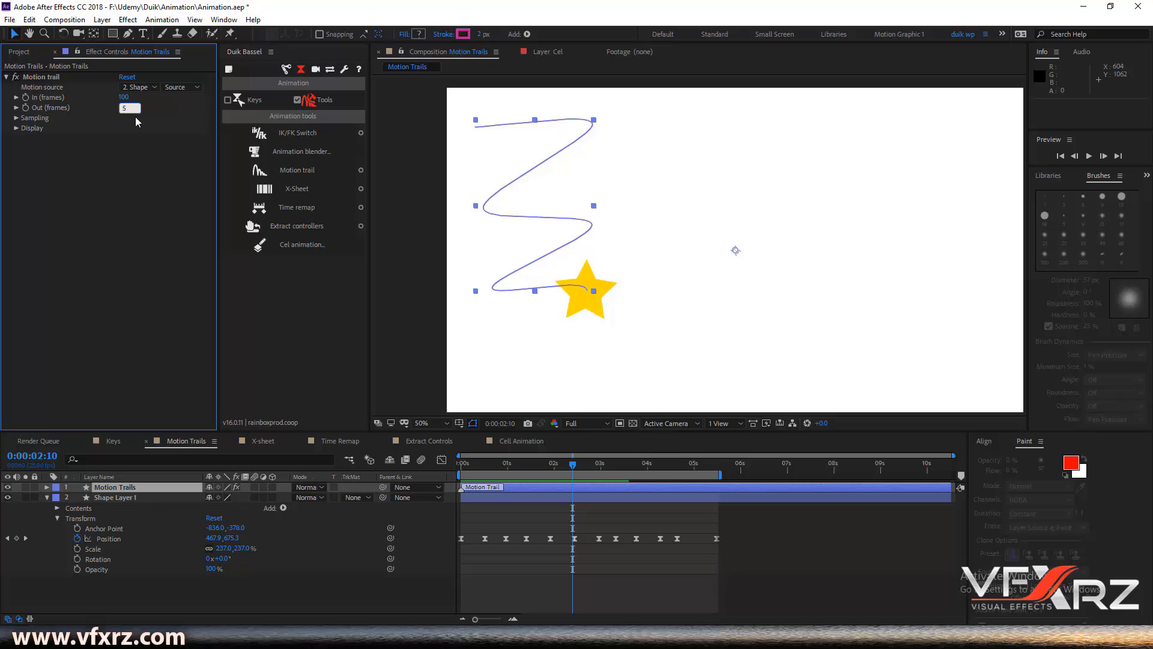
{"action": "type", "text": "50"}
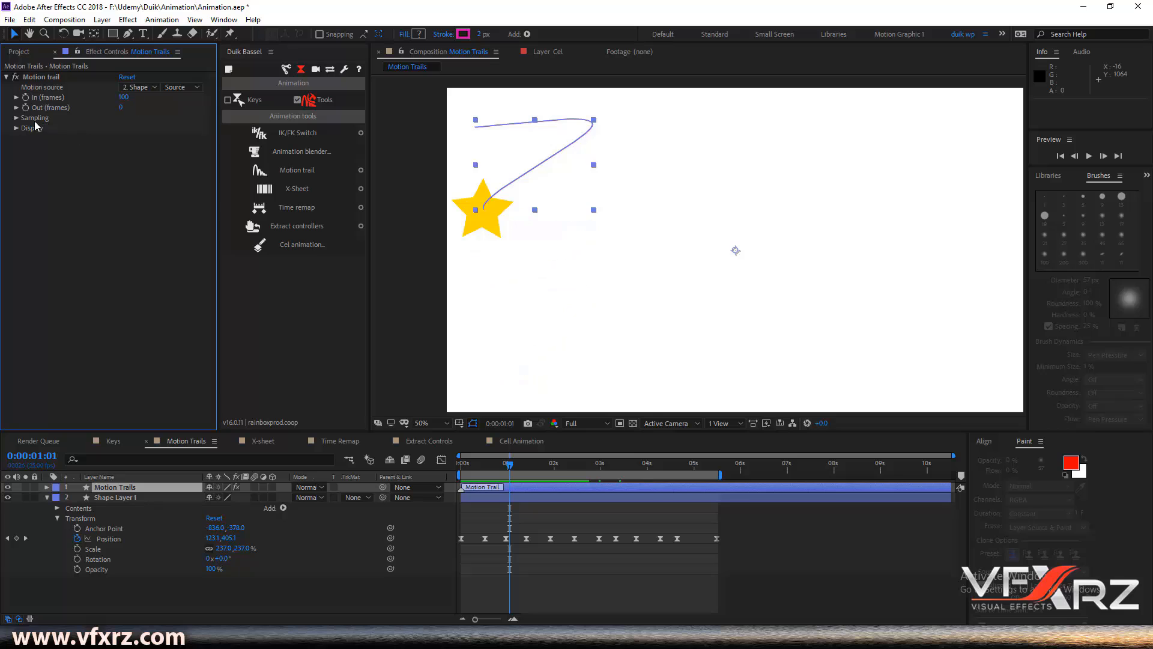
Set the trail's Sampling Method to Sub-frame and expand the Display group.
{"action": "left_click", "coordinate": [14, 117]}
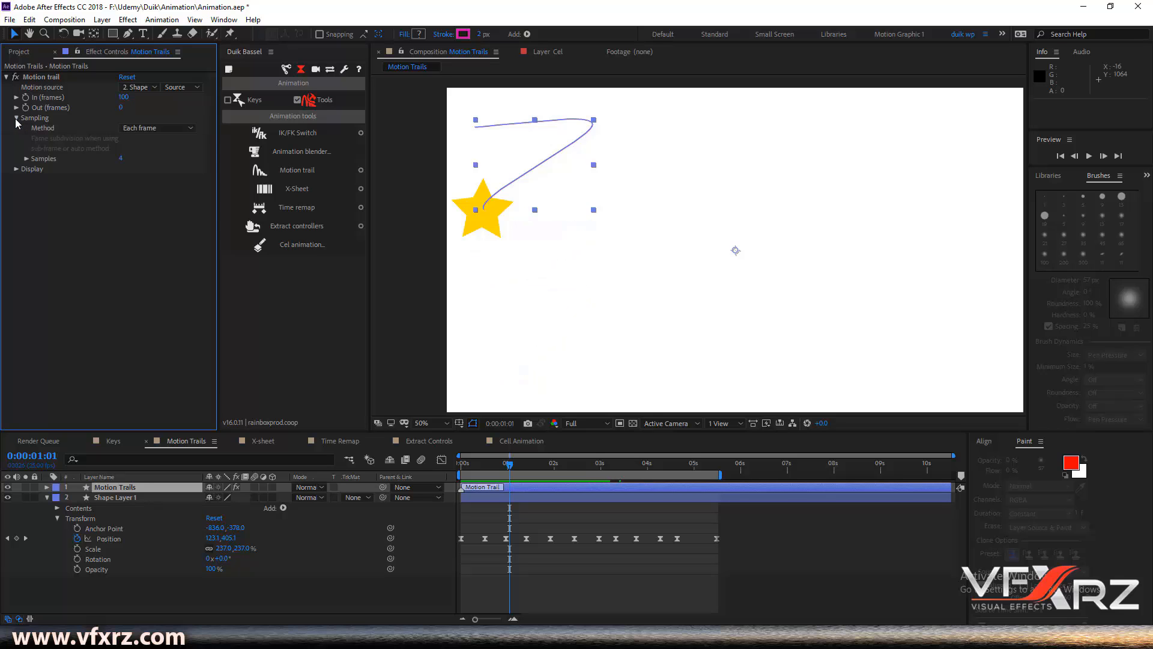
{"action": "left_click", "coordinate": [157, 127]}
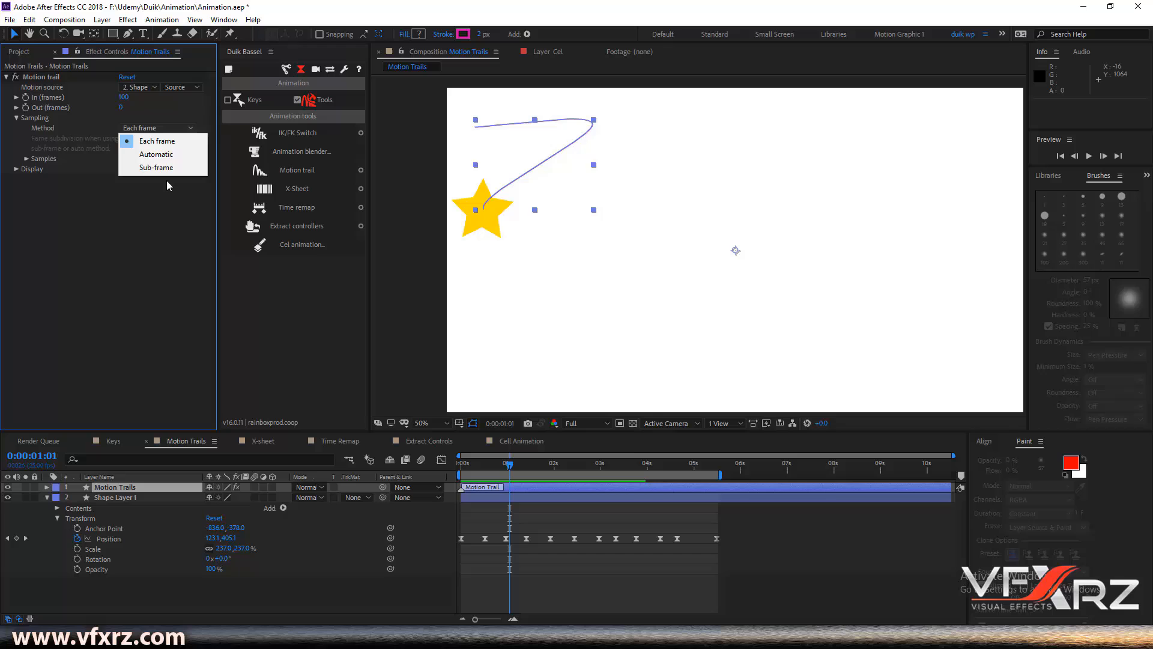
{"action": "mouse_move", "coordinate": [158, 169]}
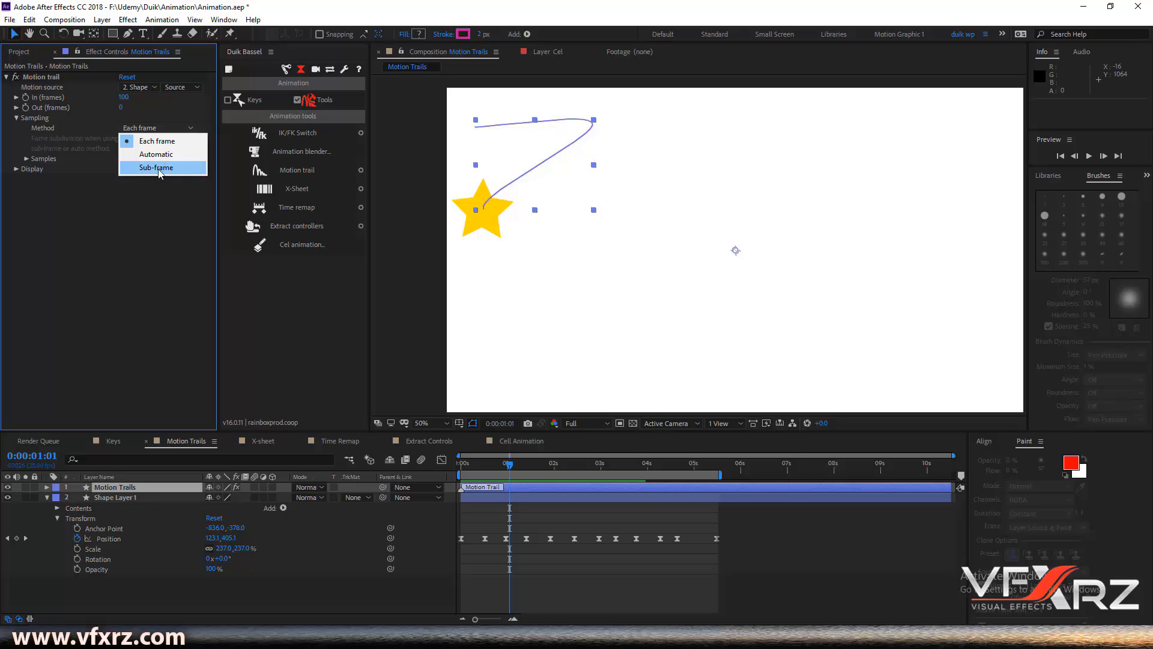
{"action": "left_click", "coordinate": [156, 167]}
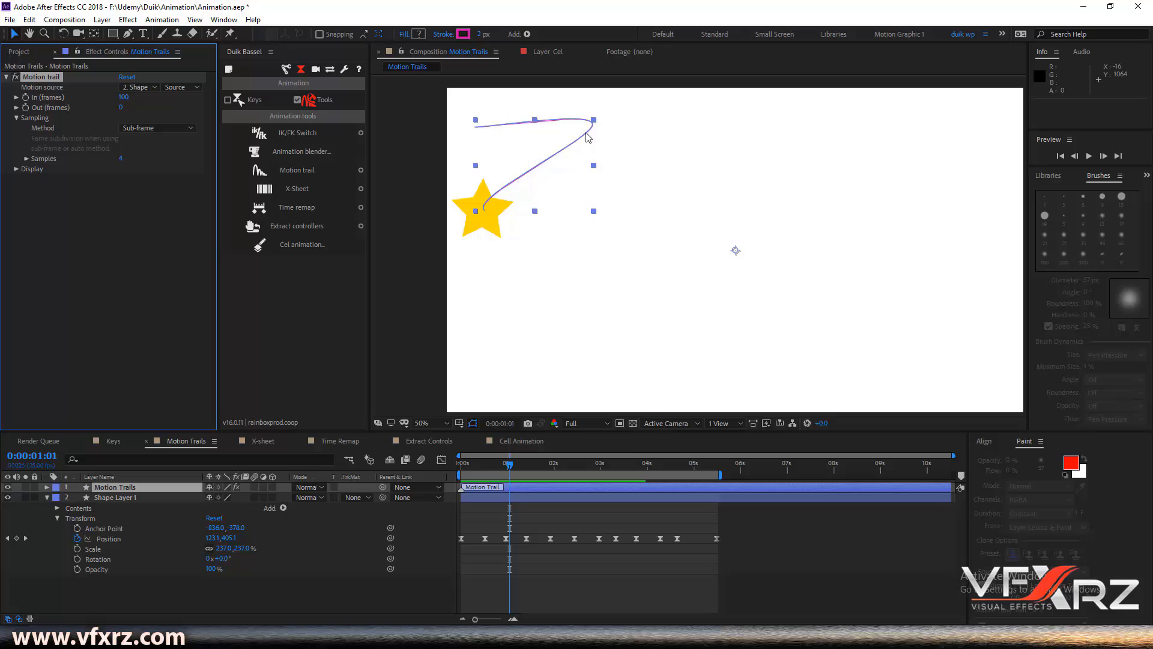
{"action": "left_click", "coordinate": [557, 463]}
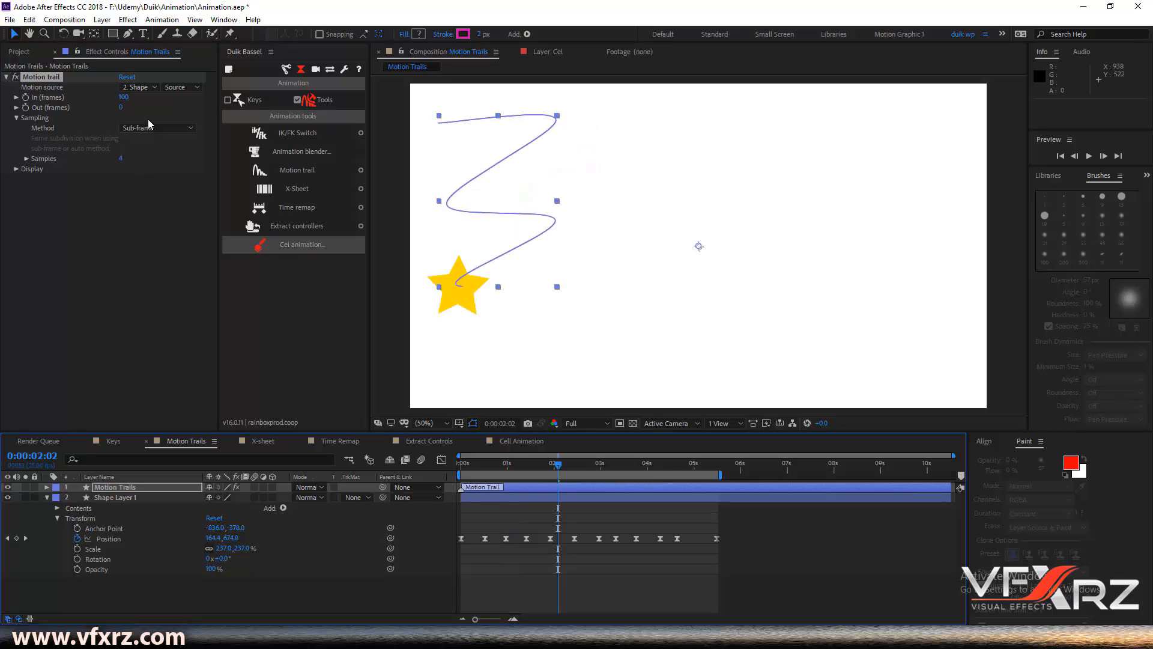
{"action": "left_click", "coordinate": [158, 127]}
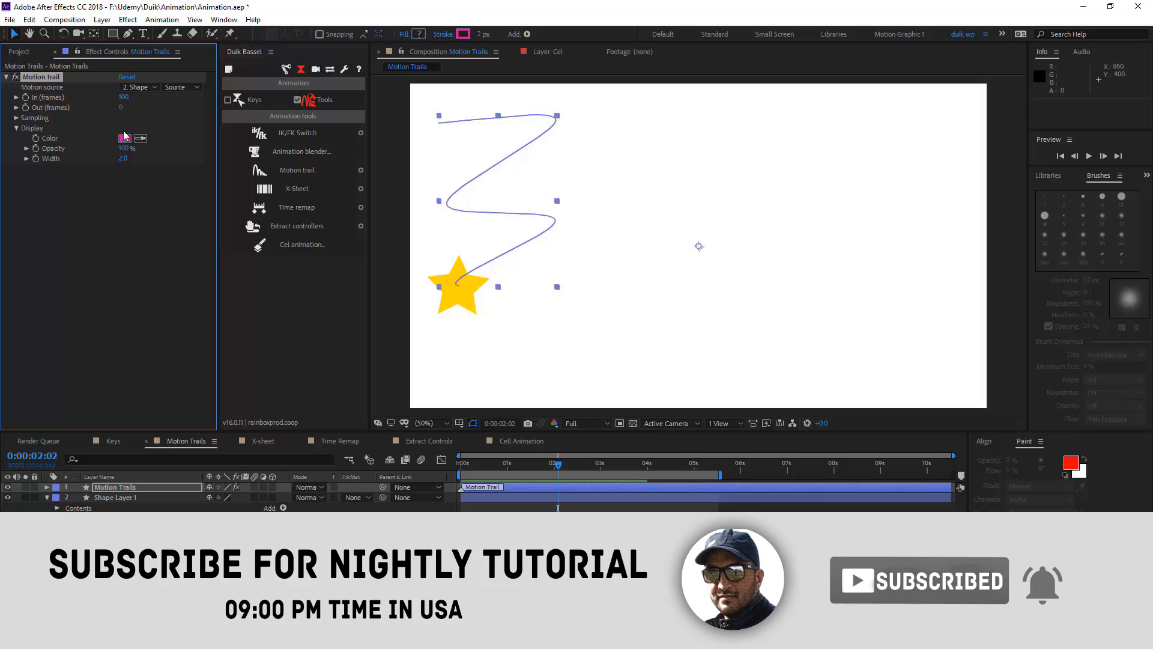
Set the motion trail's Display colour to red (FF0808).
{"action": "left_click", "coordinate": [124, 139]}
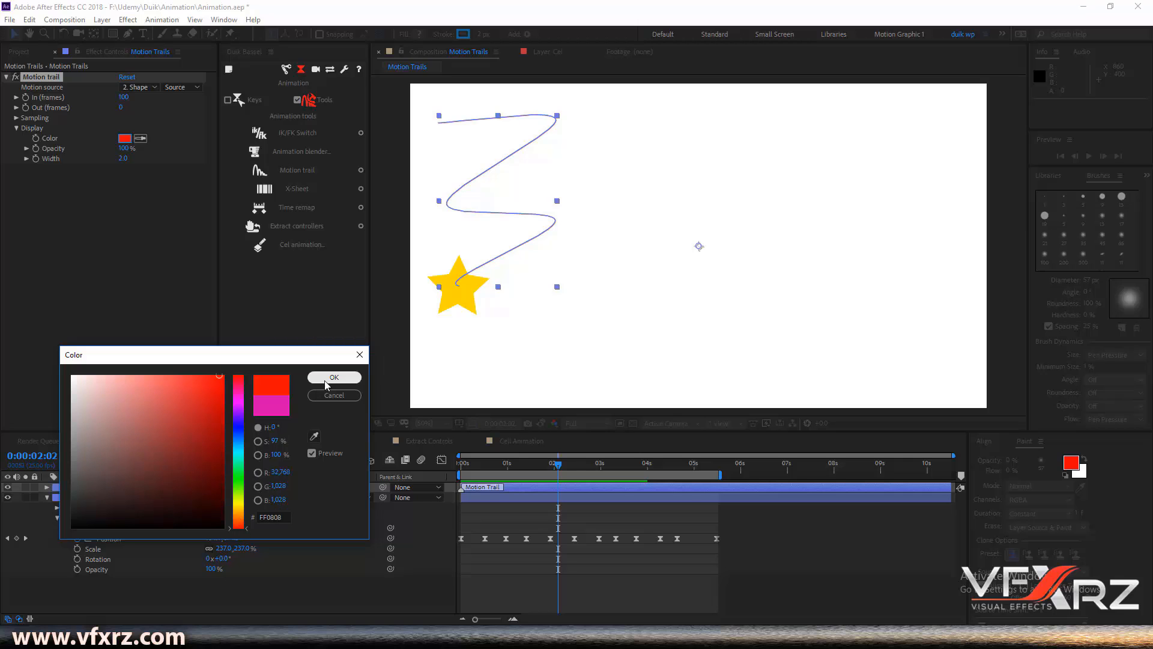
{"action": "left_click", "coordinate": [334, 377]}
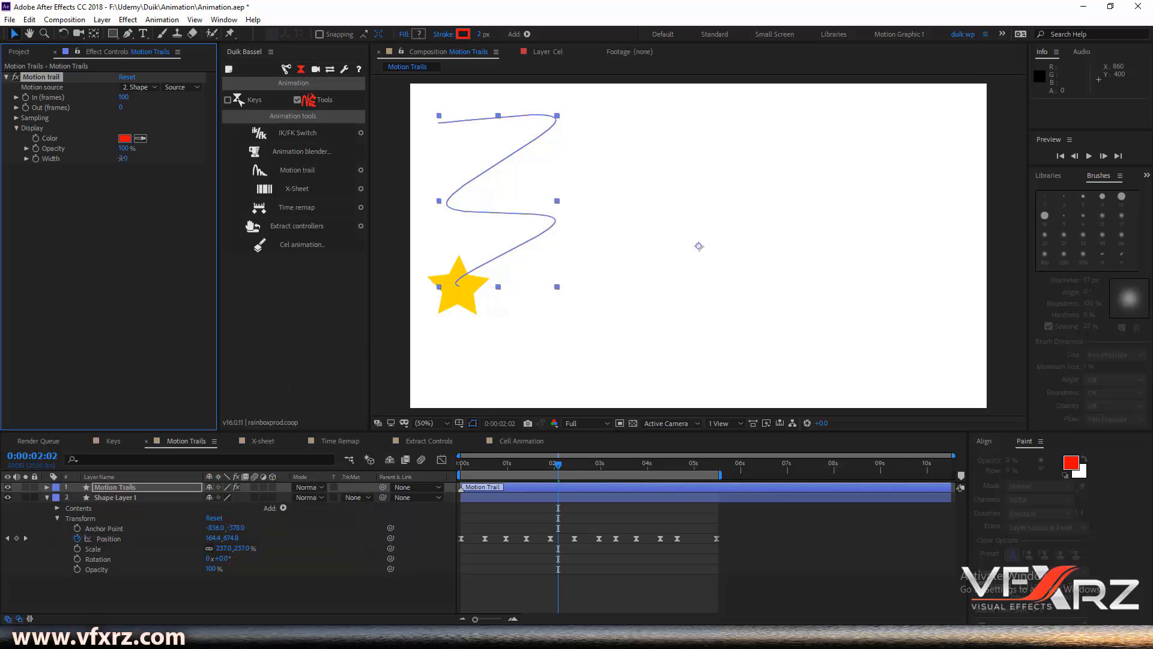